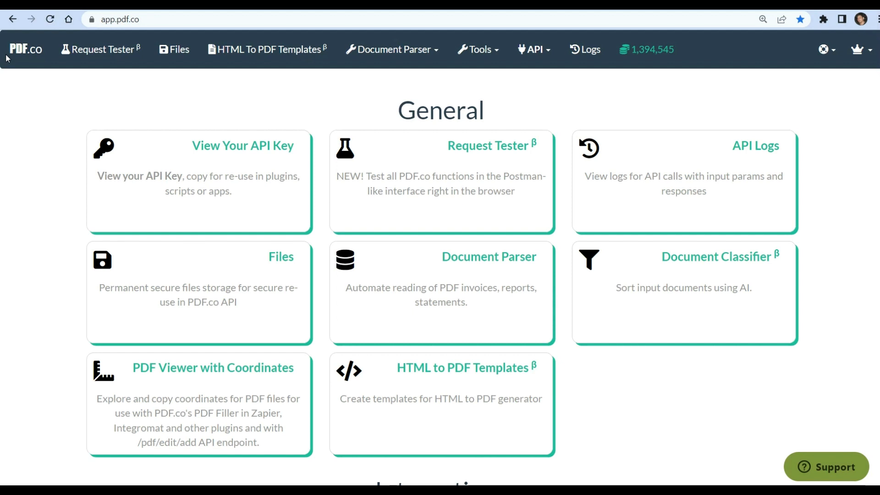
mouse_move(27, 51)
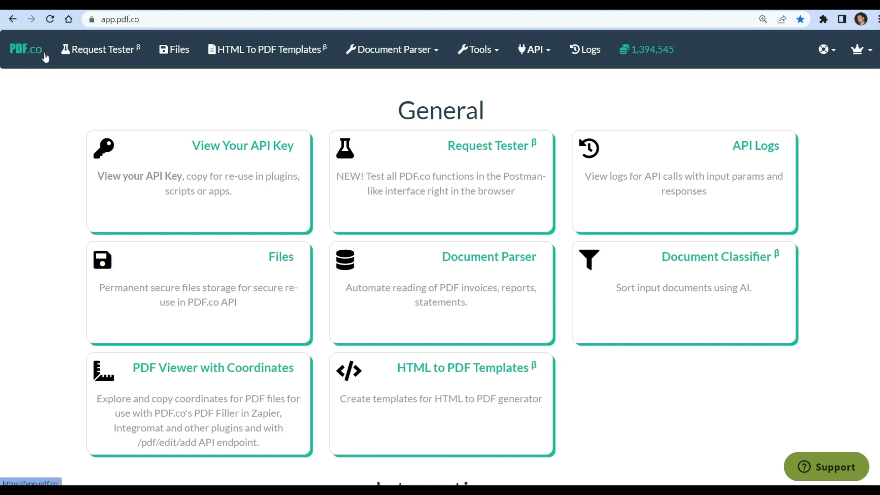
Step: Go to Document Parser Templates from the top navigation menu
left_click(392, 50)
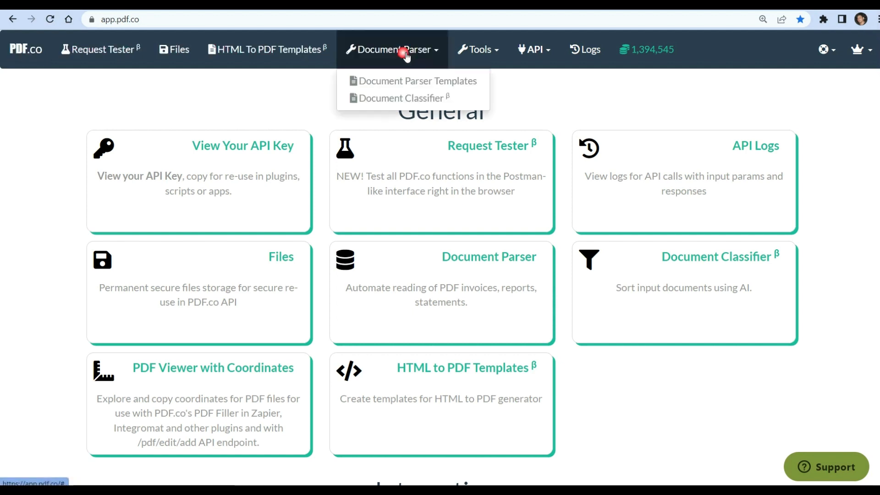
left_click(393, 50)
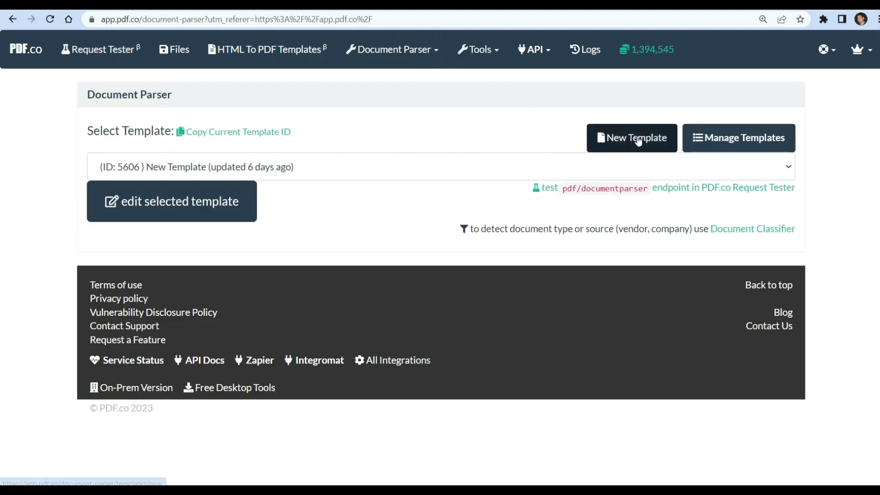
Step: Create a new template and load the sample ACME invoice as the test PDF
left_click(630, 138)
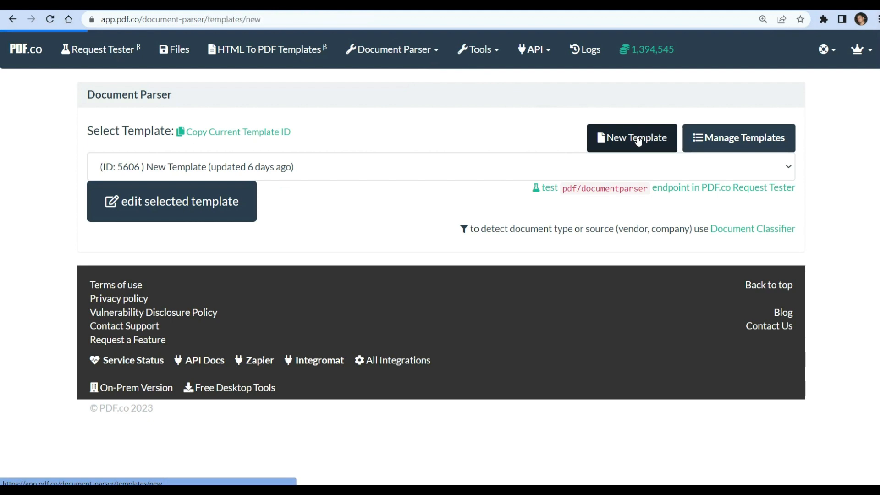
left_click(632, 138)
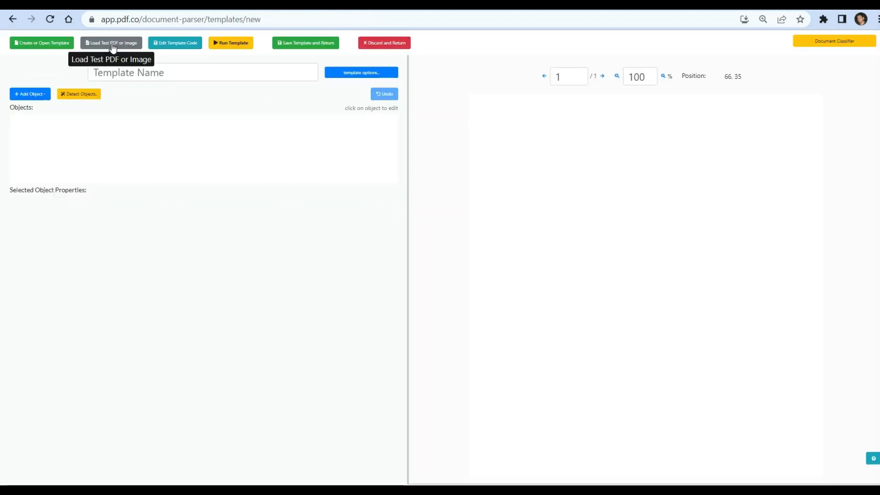
mouse_move(111, 42)
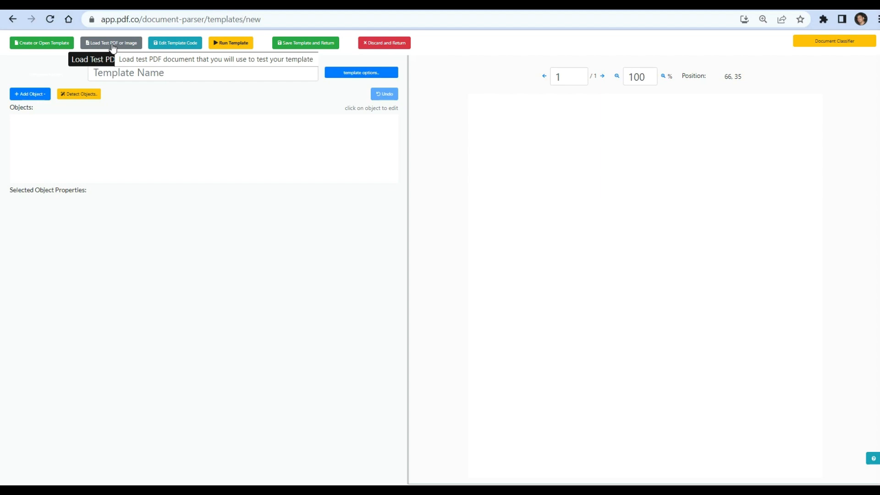
left_click(110, 42)
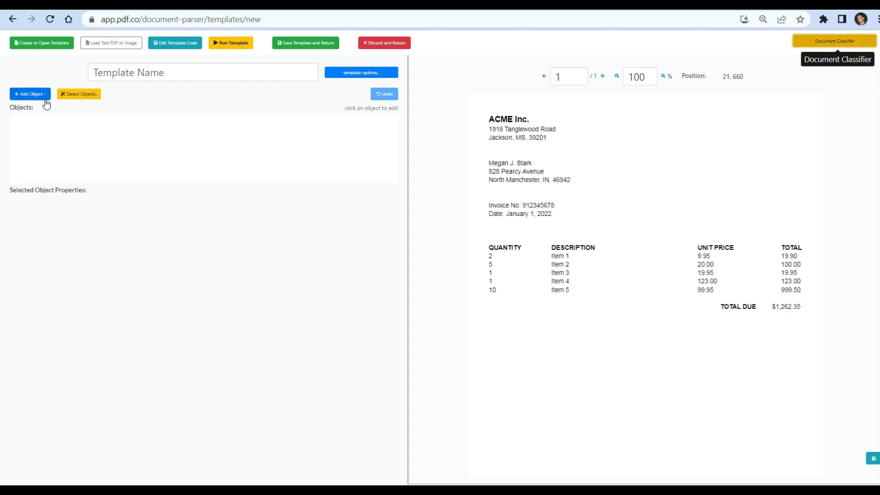
Step: Add an auto-detected TABLE object and name it 'Borderless Table'
left_click(29, 93)
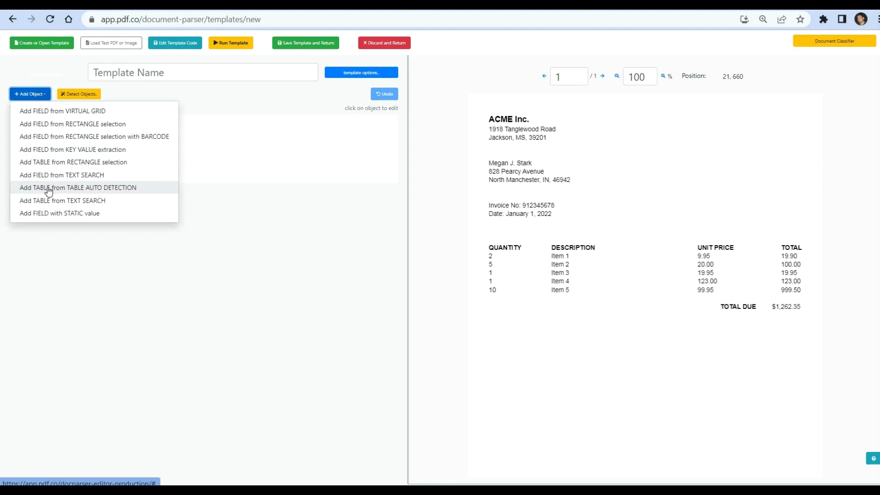
left_click(77, 188)
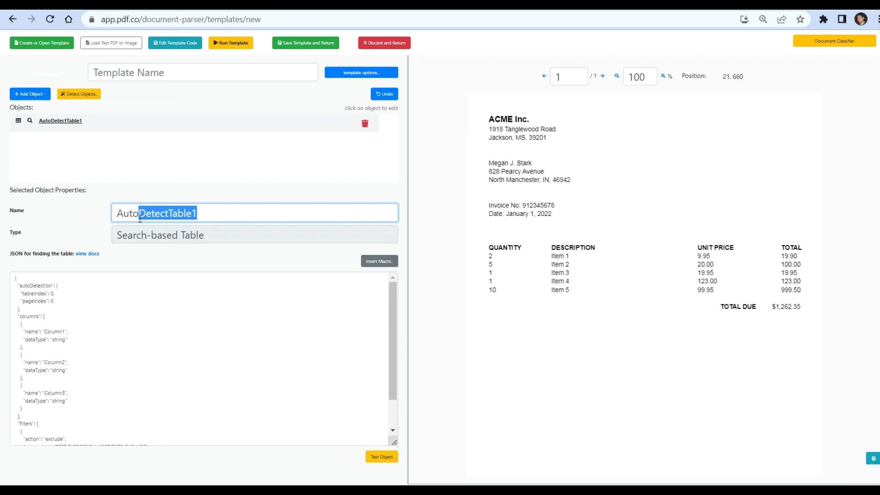
type("Bo")
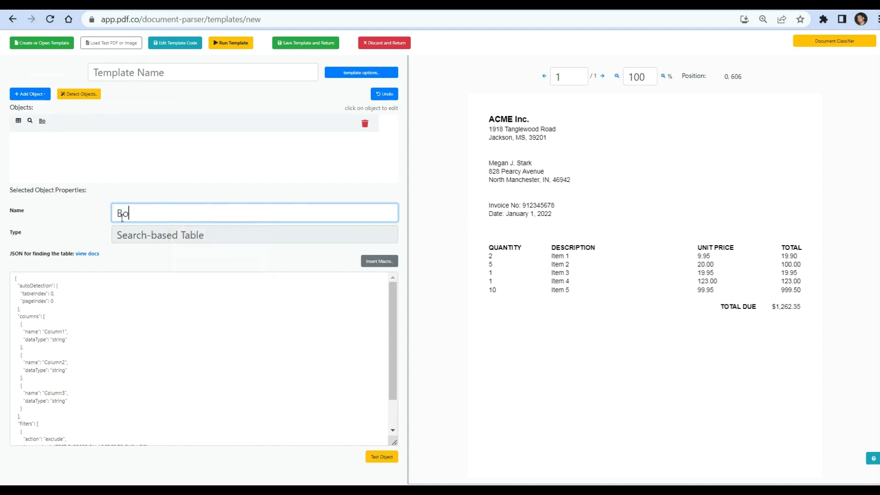
type("rderless")
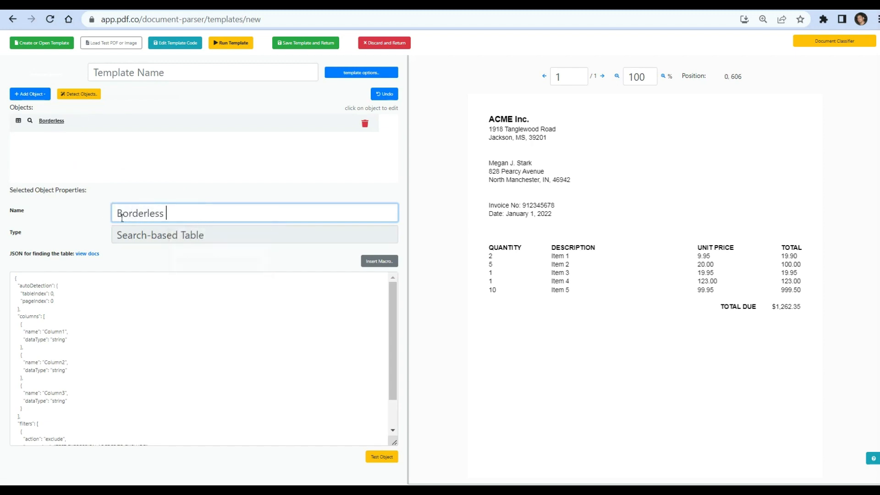
type("Tab")
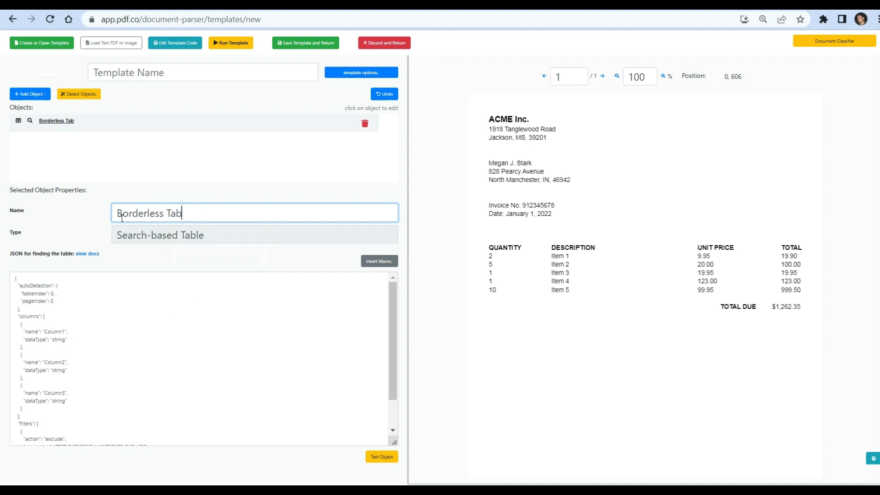
type("le")
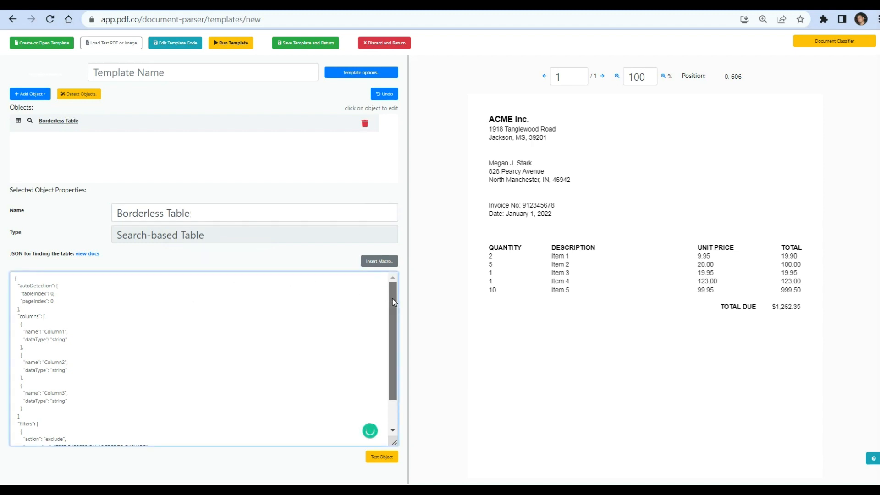
scroll("down", 3)
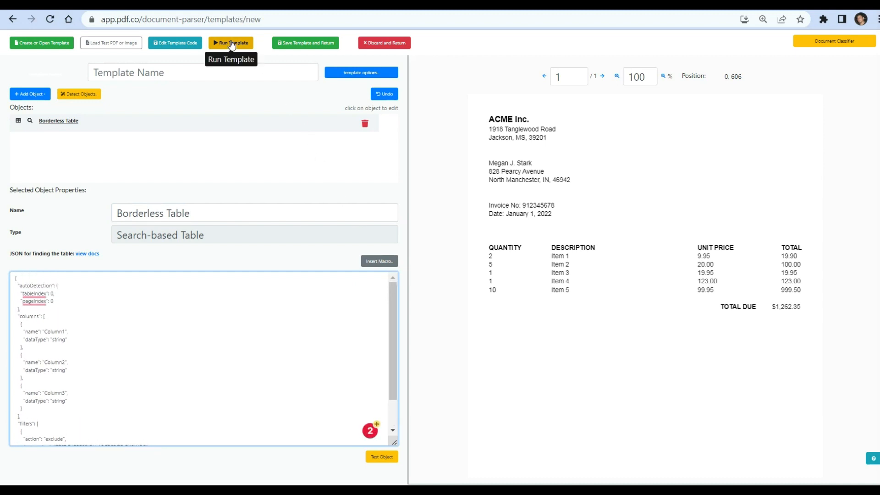
Step: Run the template to extract the invoice table into Parser Results
left_click(230, 43)
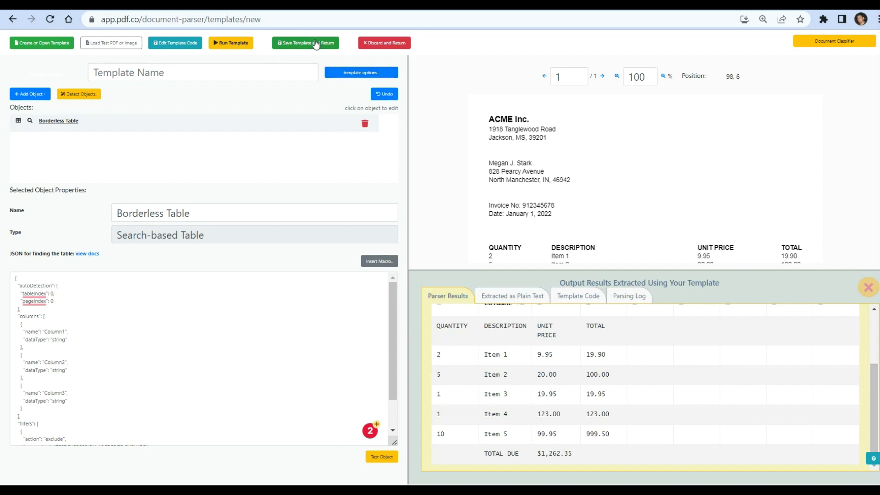
mouse_move(306, 43)
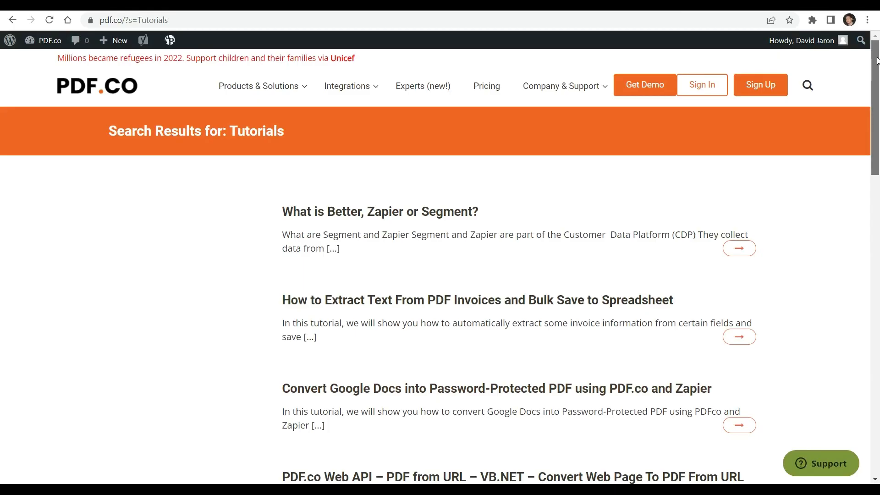
scroll("down", 3)
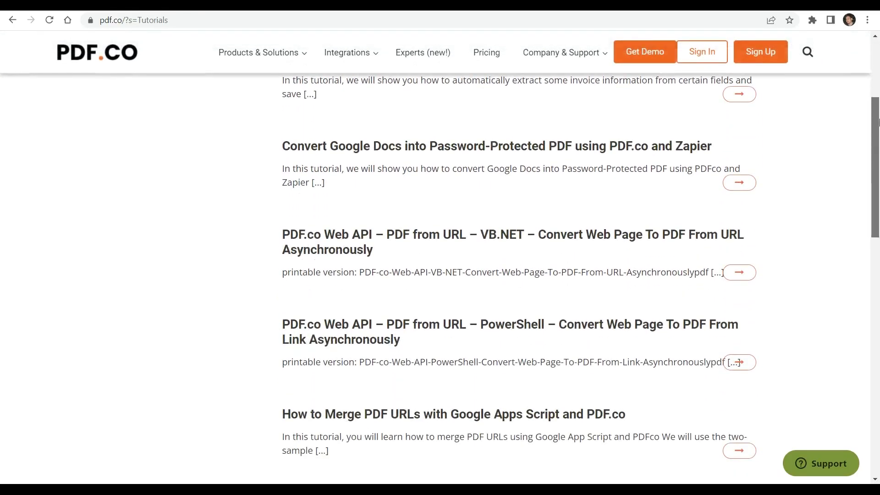
scroll("down", 3)
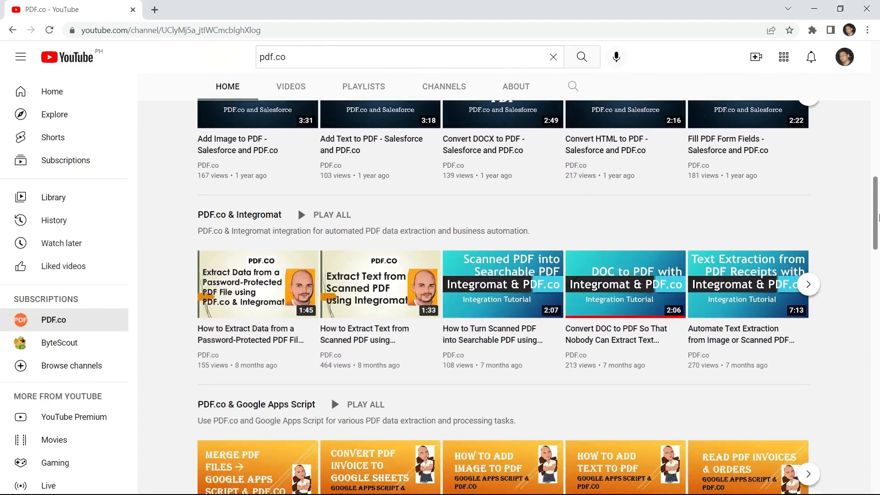
Step: Subscribe to the PDF.co YouTube channel with notifications set to All
scroll("up", 3)
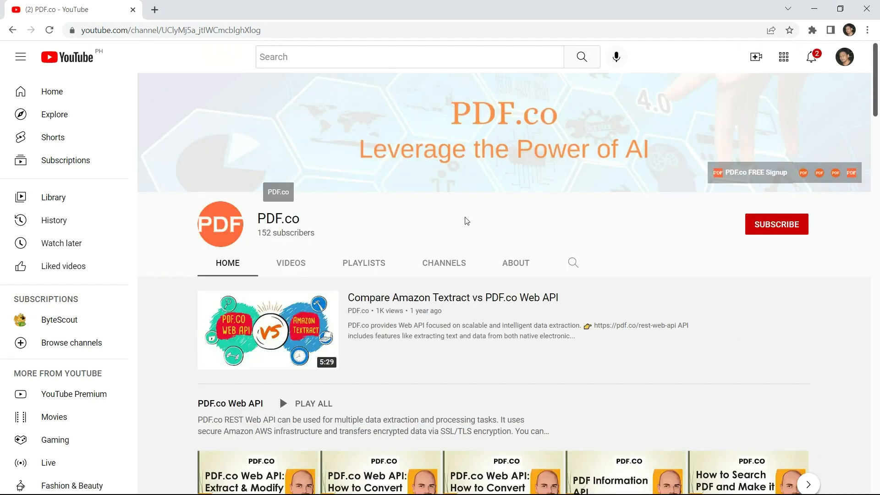
left_click(777, 224)
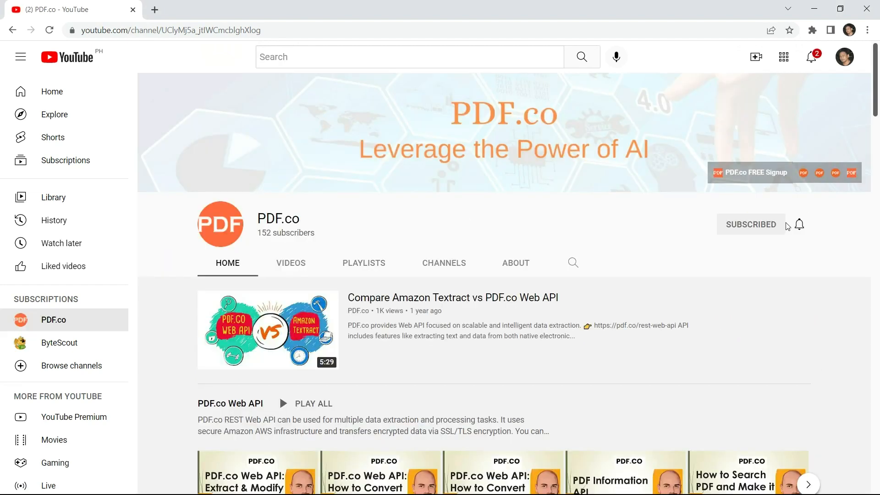
left_click(799, 225)
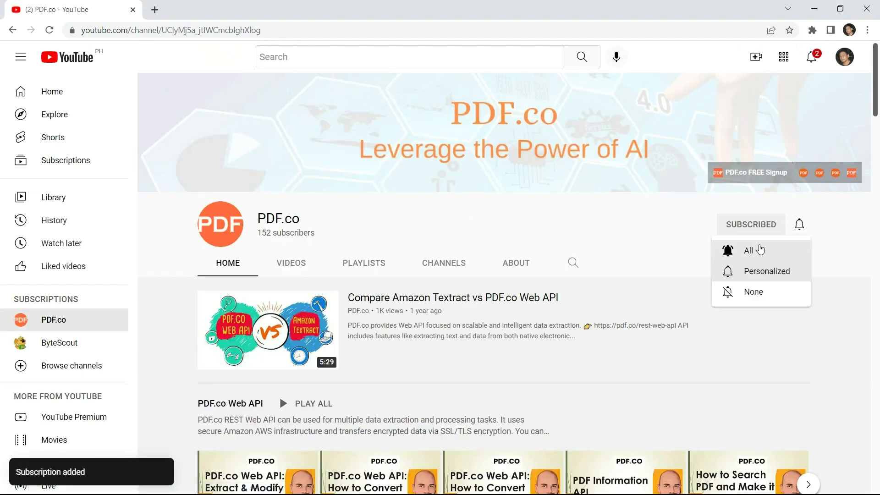
left_click(756, 252)
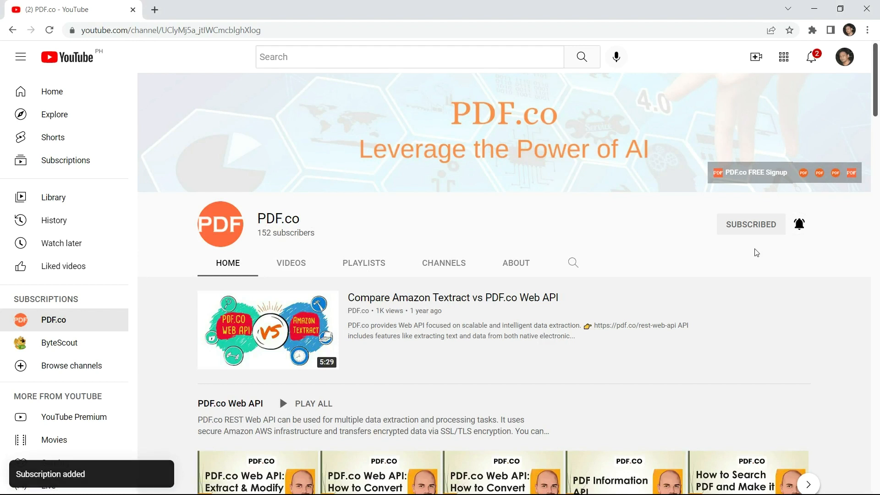